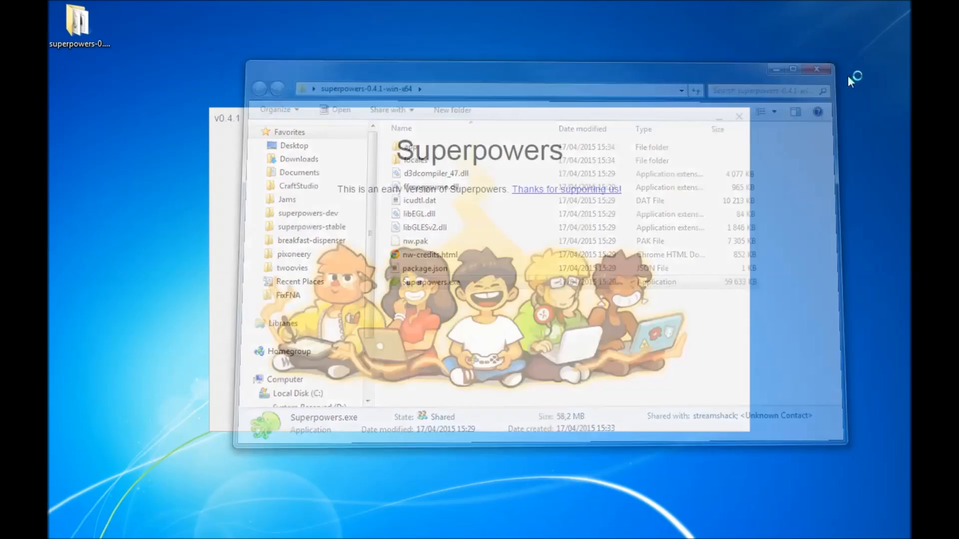
# Launch Superpowers, create the project 'My First Game' and begin adding its first asset
pyautogui.doubleClick(431, 281)
pyautogui.write('My')
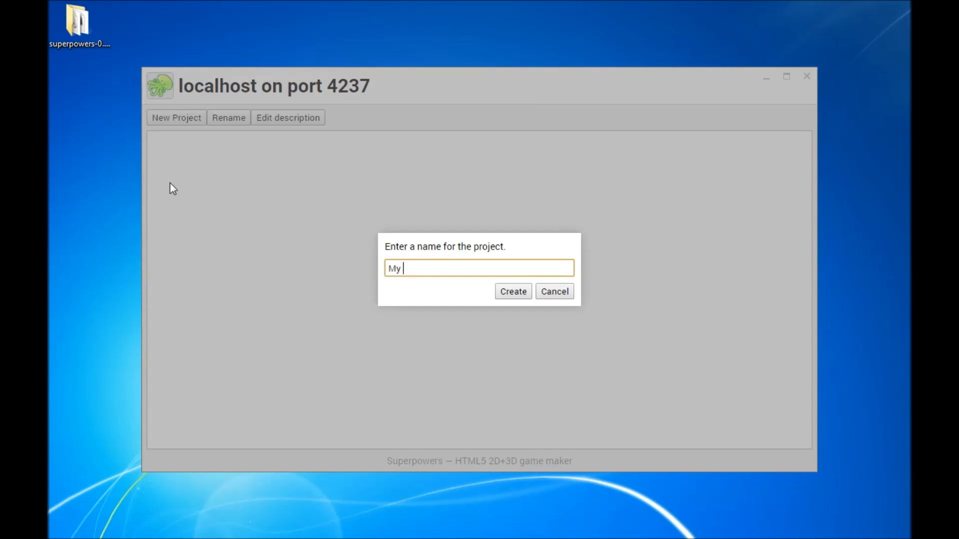
pyautogui.click(513, 291)
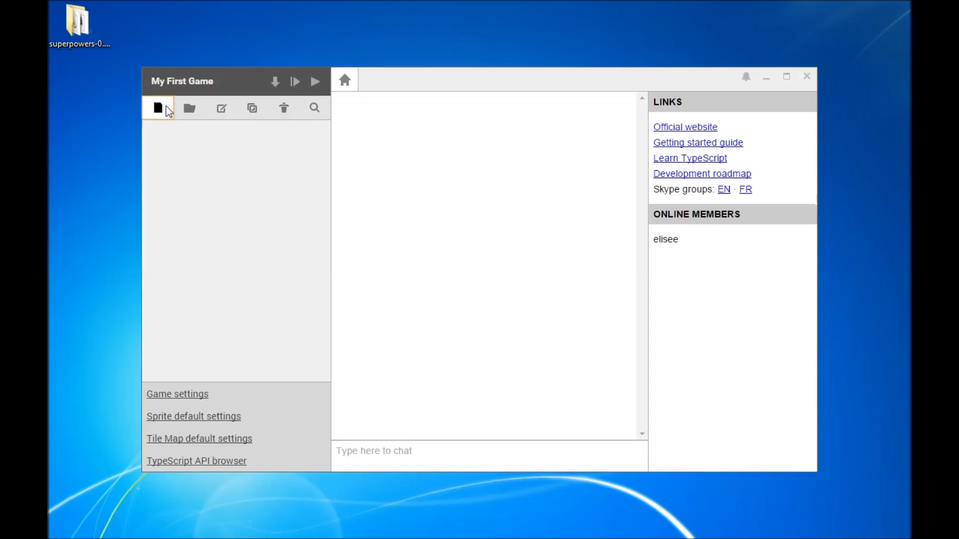
pyautogui.click(158, 108)
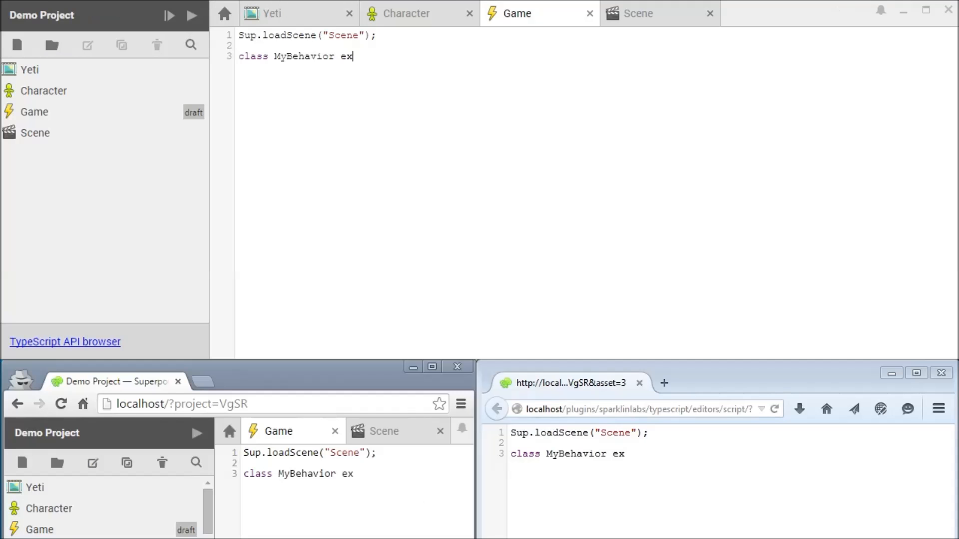
pyautogui.click(638, 13)
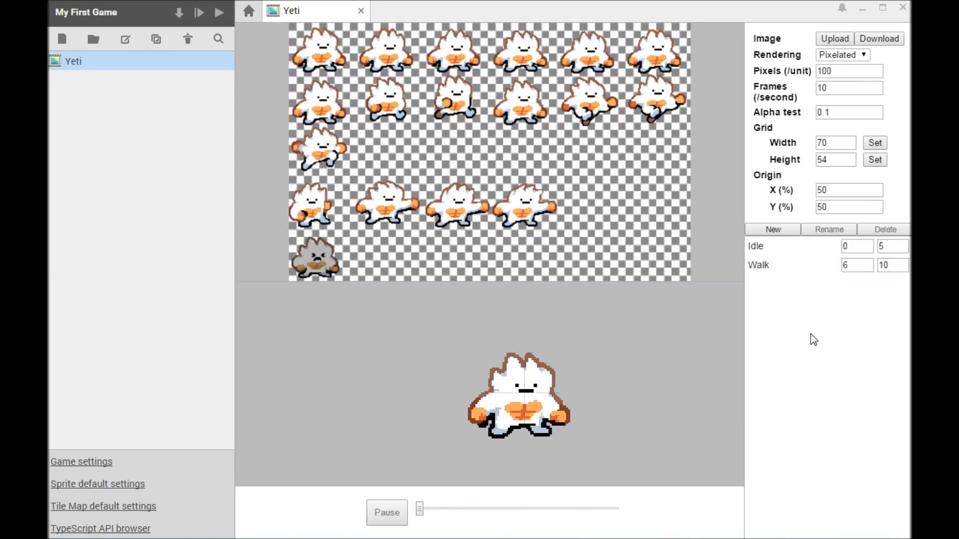
# Create a Character model asset and upload its bind pose and texture files
pyautogui.click(901, 262)
pyautogui.write('Ch')
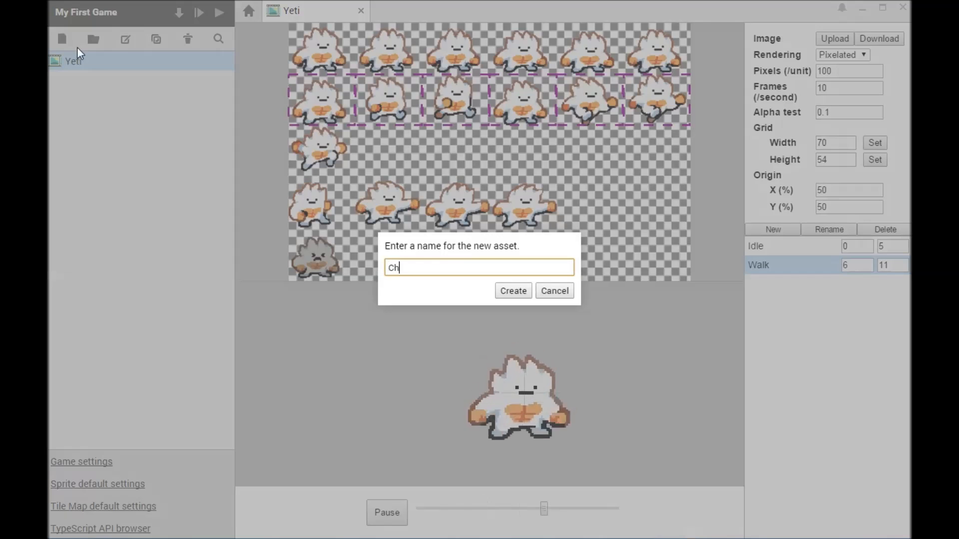
pyautogui.click(512, 291)
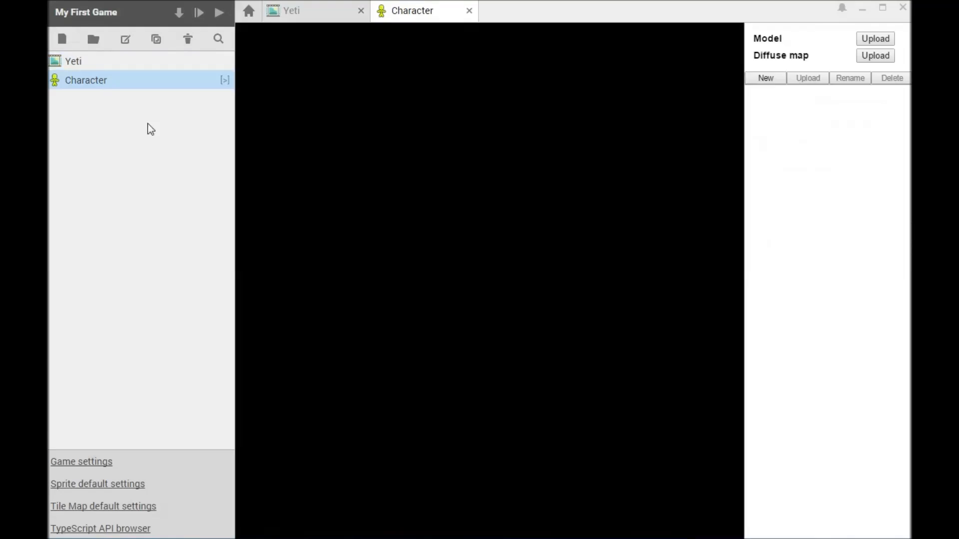
pyautogui.click(875, 39)
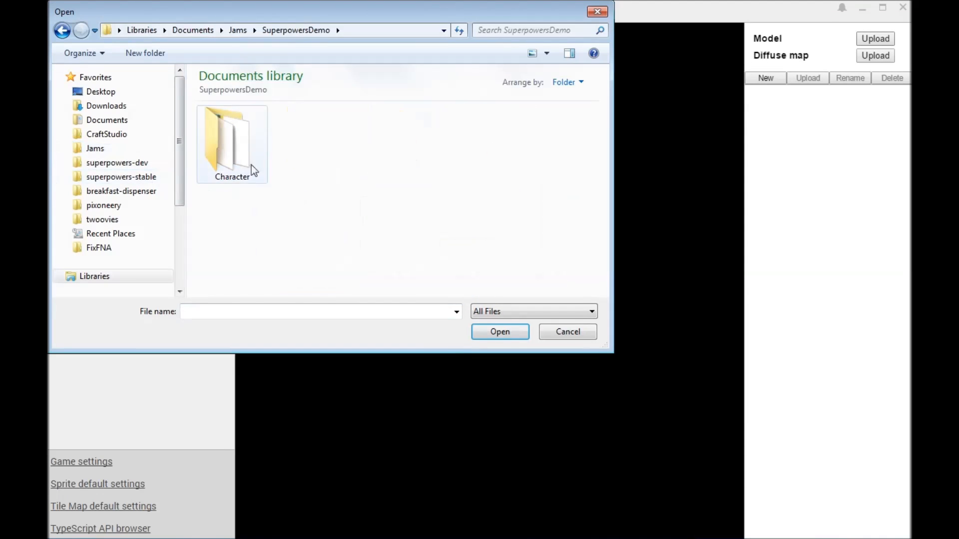
pyautogui.doubleClick(232, 138)
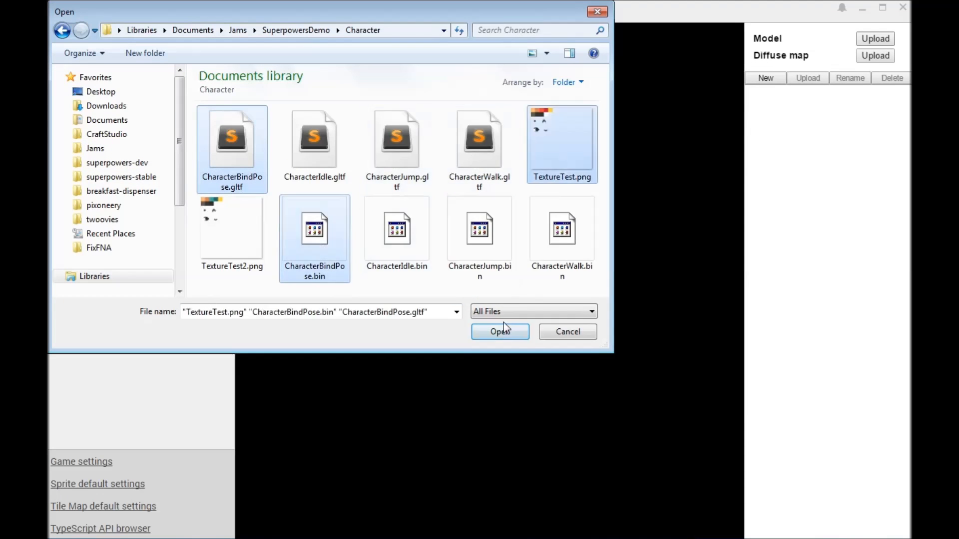
pyautogui.click(499, 332)
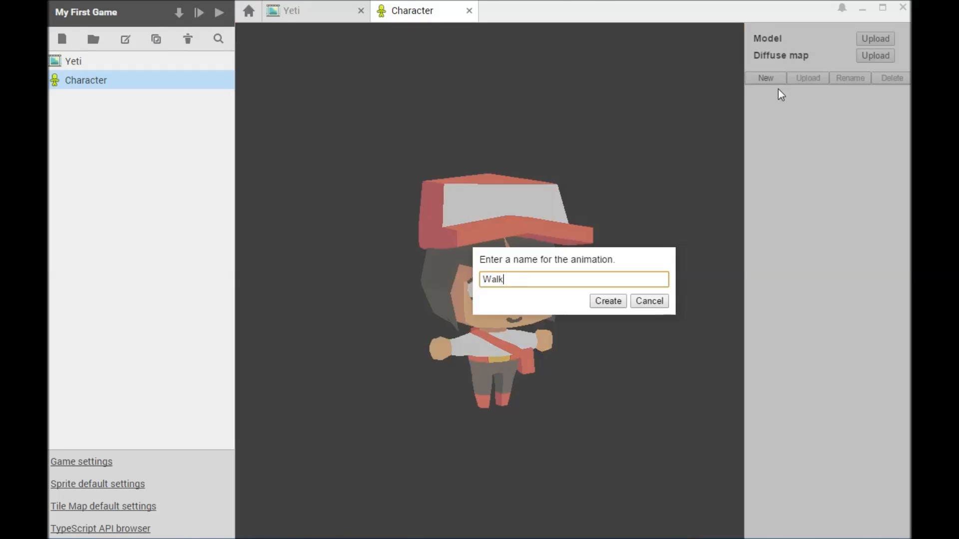
# Add a Walk animation to the Character model from the CharacterWalk files
pyautogui.click(606, 301)
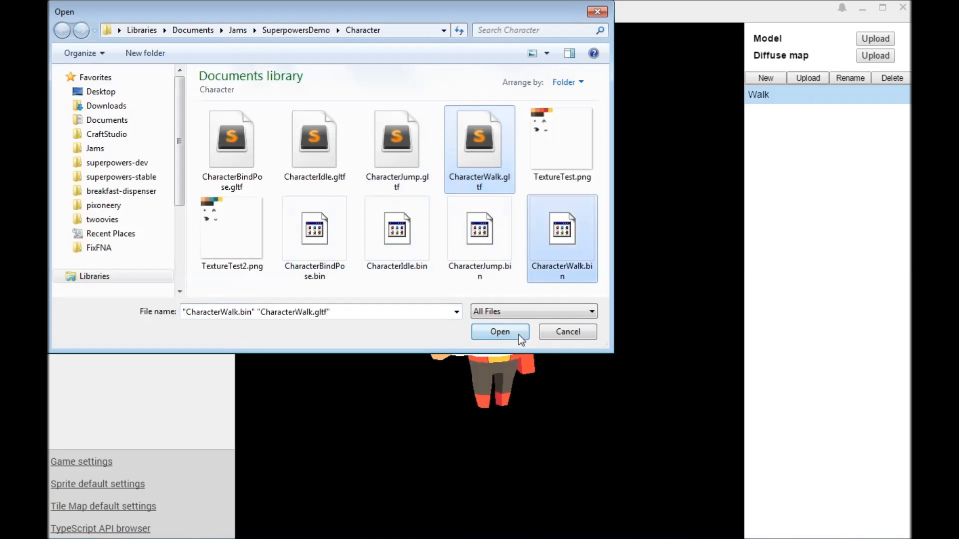
pyautogui.click(499, 331)
pyautogui.write('new Su')
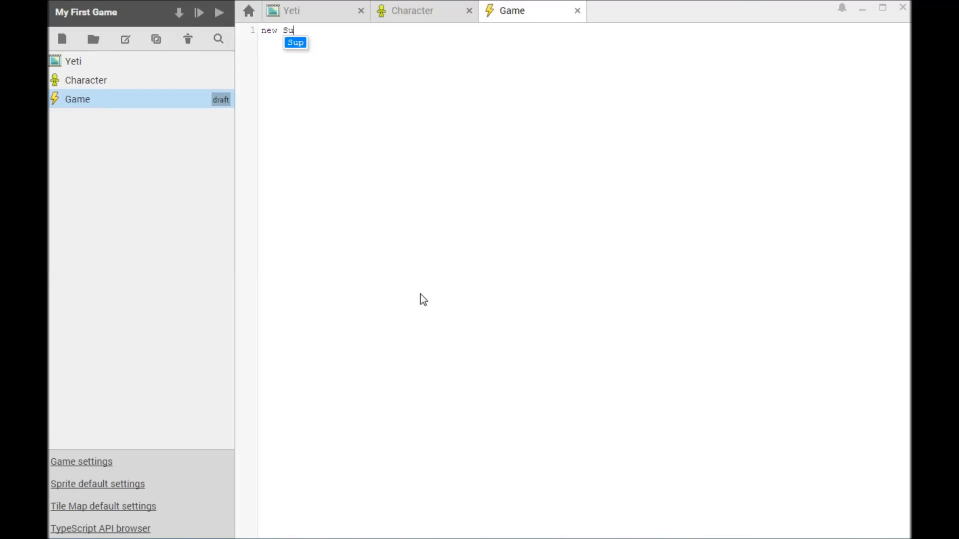
# Write Game script lines creating a 'My Yeti' actor with the Yeti sprite and a 'Camera Man' actor
pyautogui.write('p.Actor("My Yeti");')
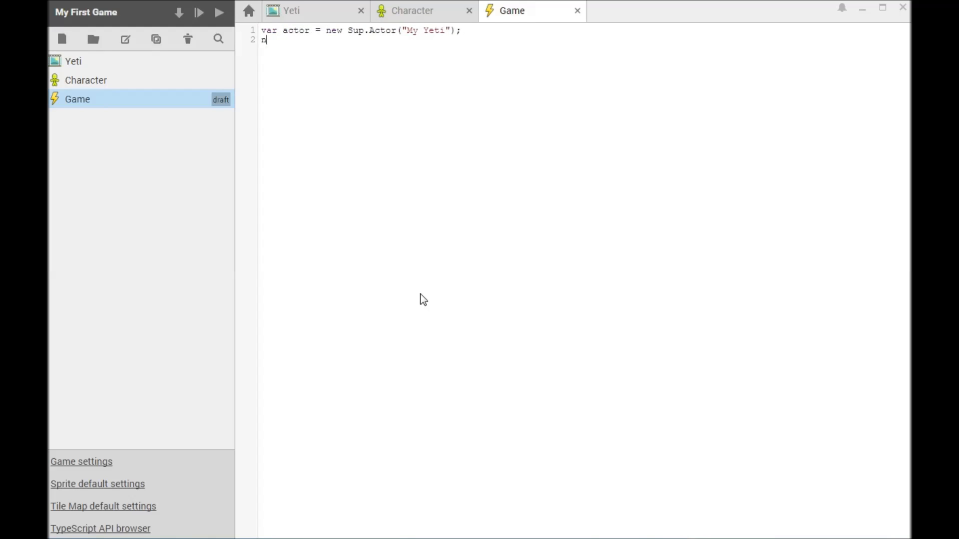
pyautogui.write('new Sup.SpriteRenderer(actor, Sup')
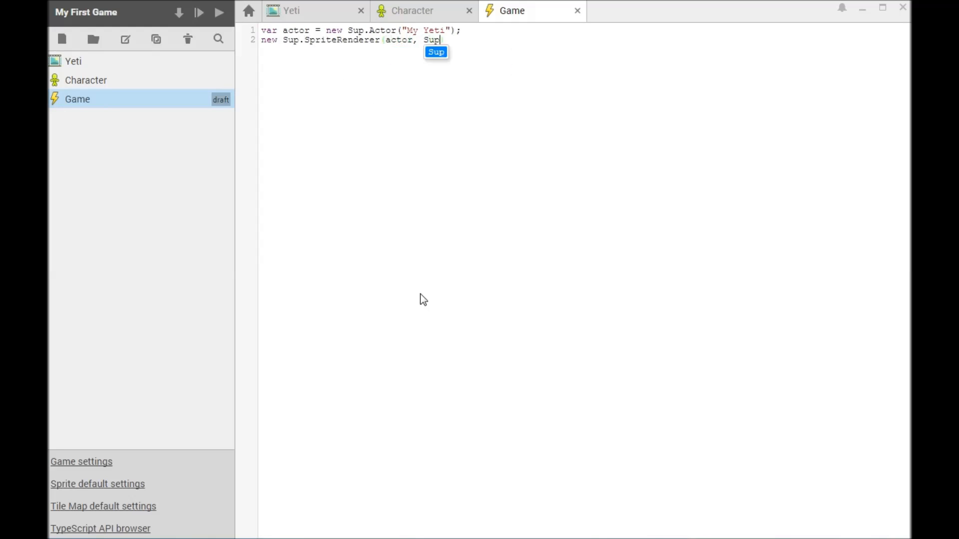
pyautogui.write('.get("Yeti", Sup.Sprite));')
pyautogui.write('var cameraMan = new')
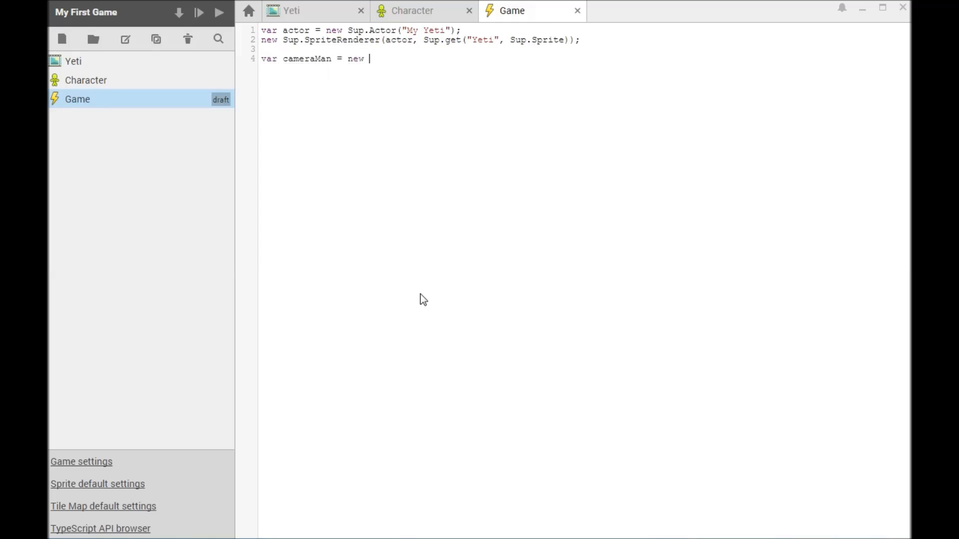
pyautogui.write('Sup.Actor("Camera Man");')
pyautogui.write('cameraMan.setPosition(new Sup.Math.Vector3(0, 0, 5))')
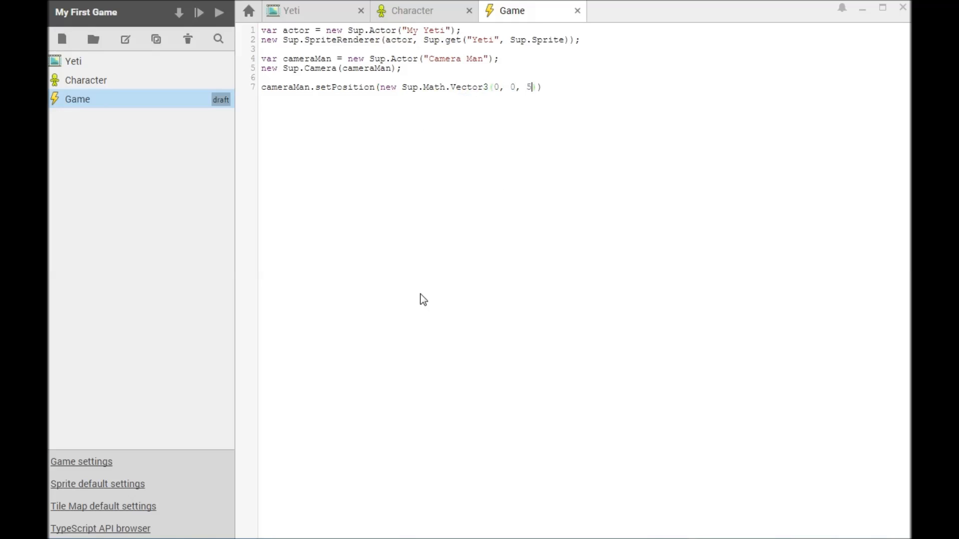
# Run the game to test the Yeti and camera actors
pyautogui.click(219, 11)
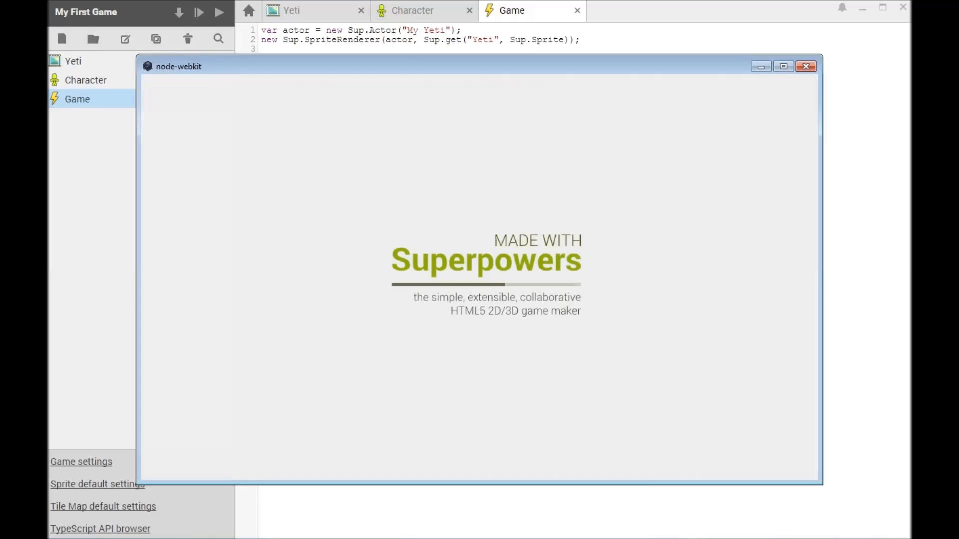
pyautogui.click(806, 66)
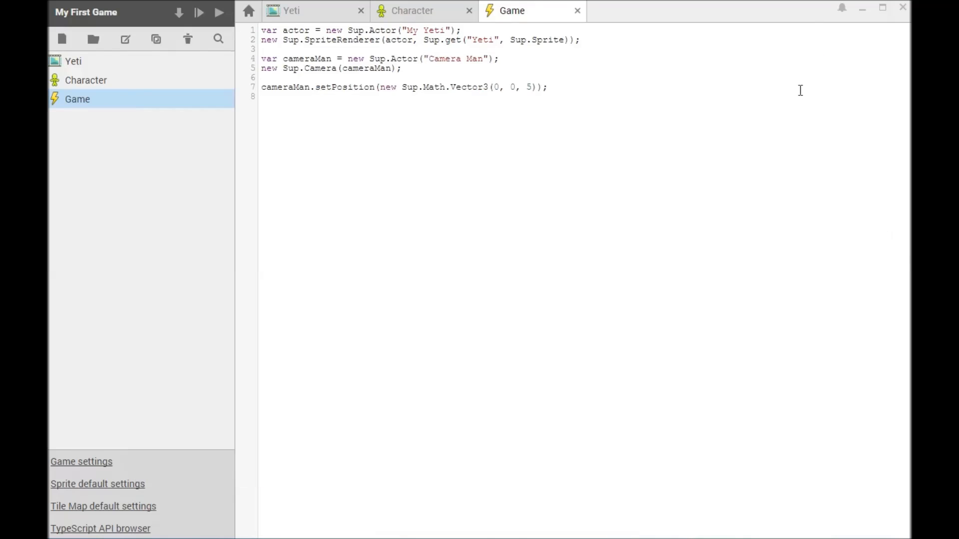
# Create a Scene asset and give its Yeti actor a SpriteRenderer component
pyautogui.click(61, 39)
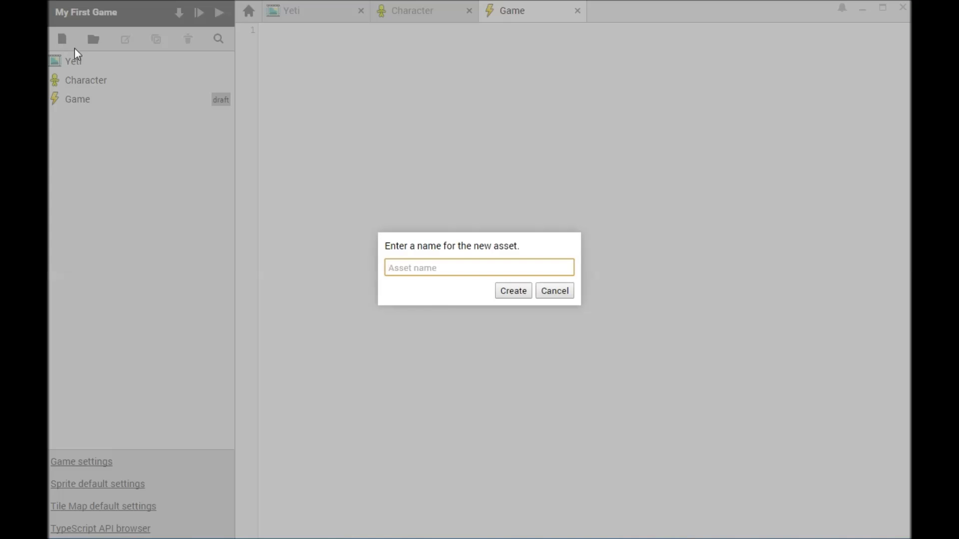
pyautogui.click(513, 291)
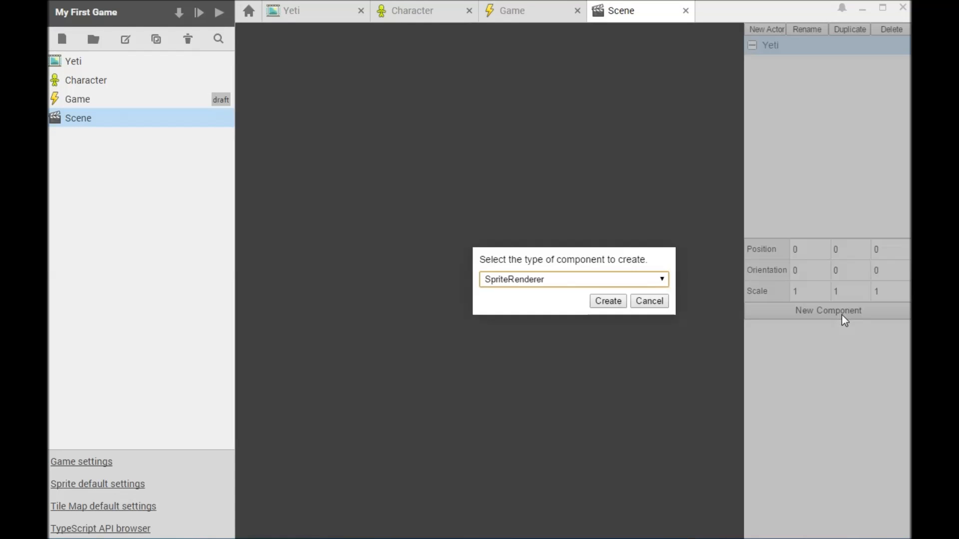
pyautogui.click(606, 301)
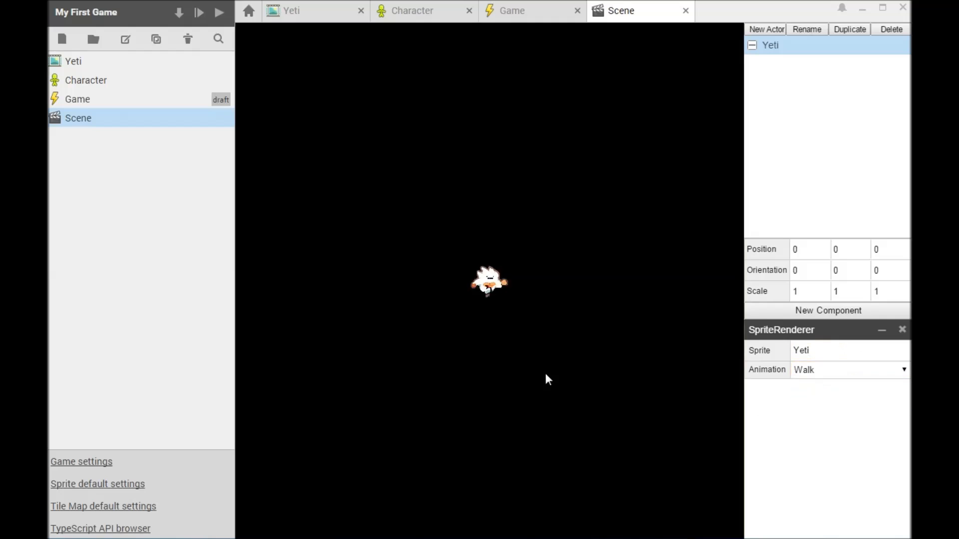
# Position the Camera actor, add a Camera component, and make the Game script load the Scene
pyautogui.click(765, 29)
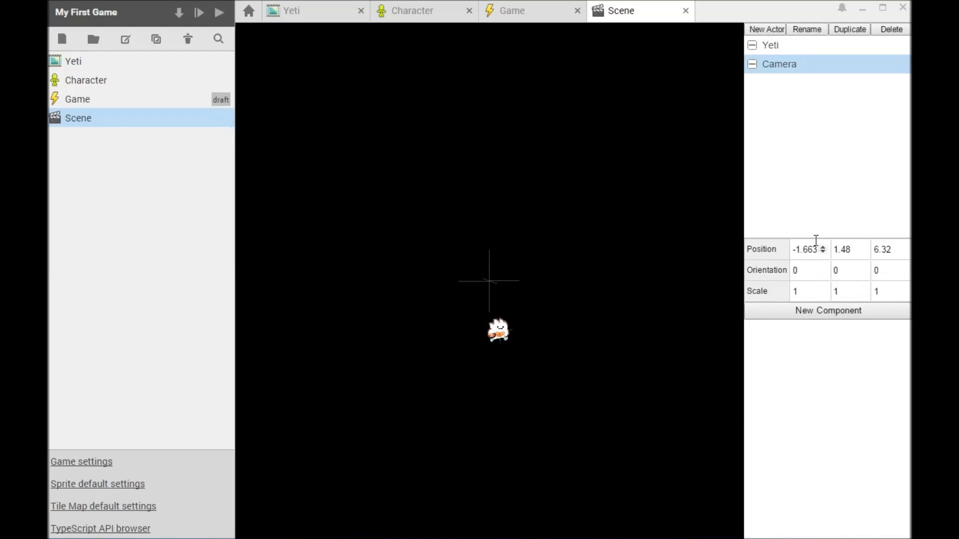
pyautogui.click(827, 310)
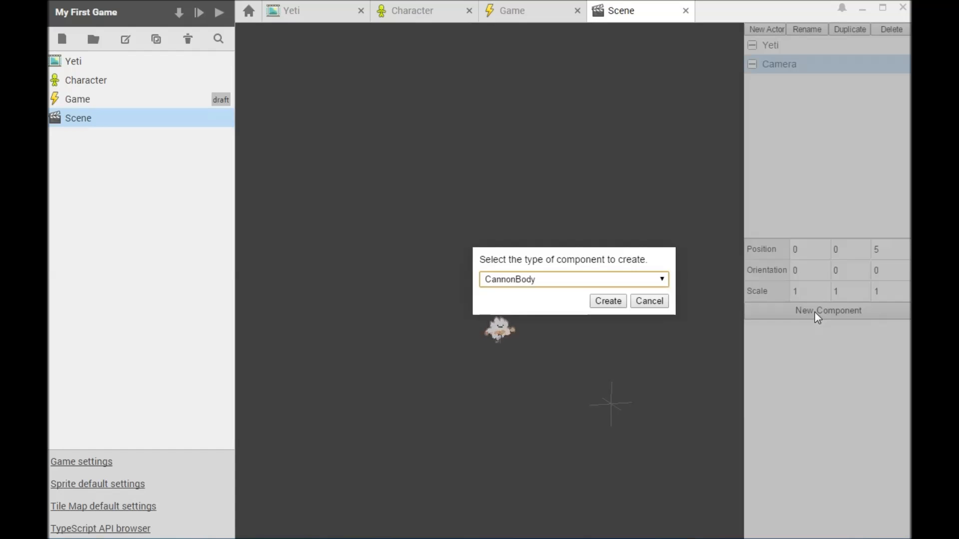
pyautogui.click(607, 300)
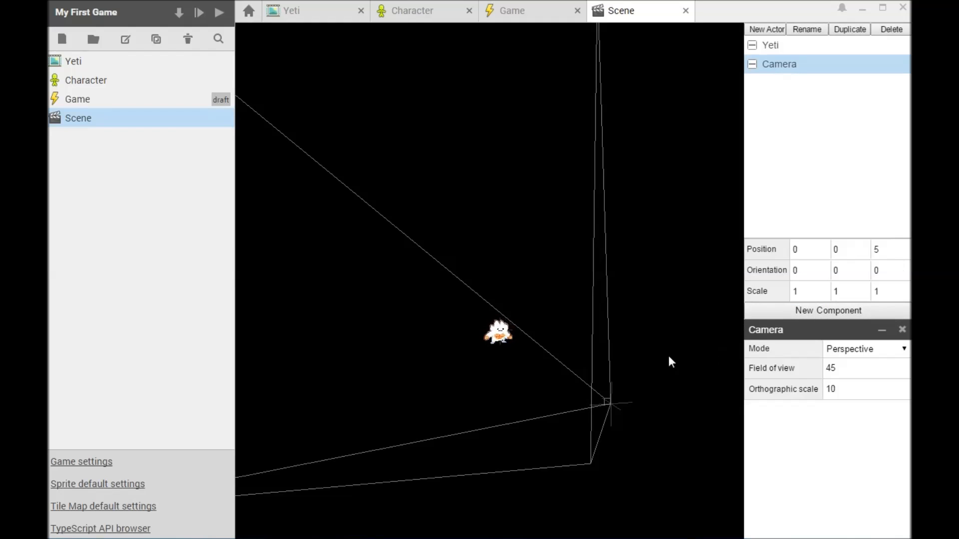
pyautogui.click(512, 10)
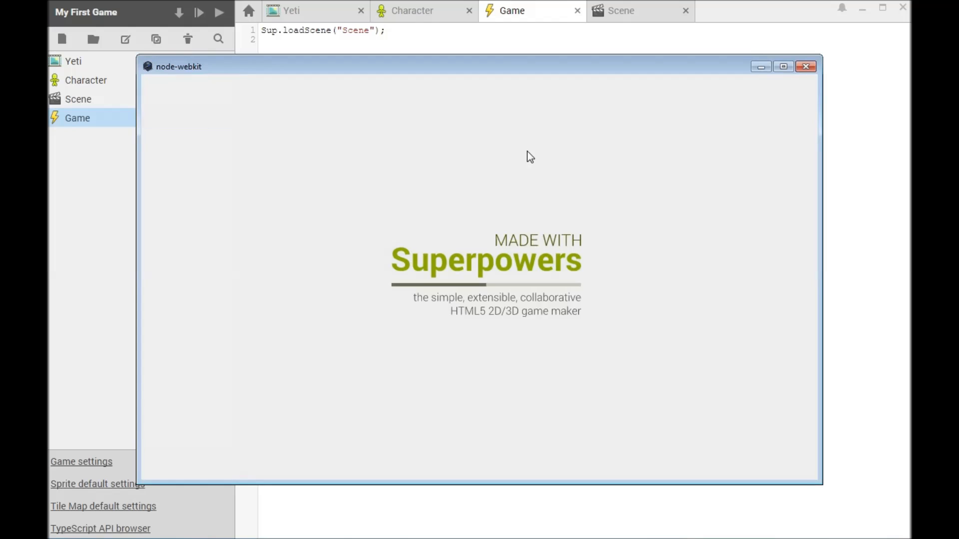
pyautogui.click(806, 66)
pyautogui.write('Yeti Behavior')
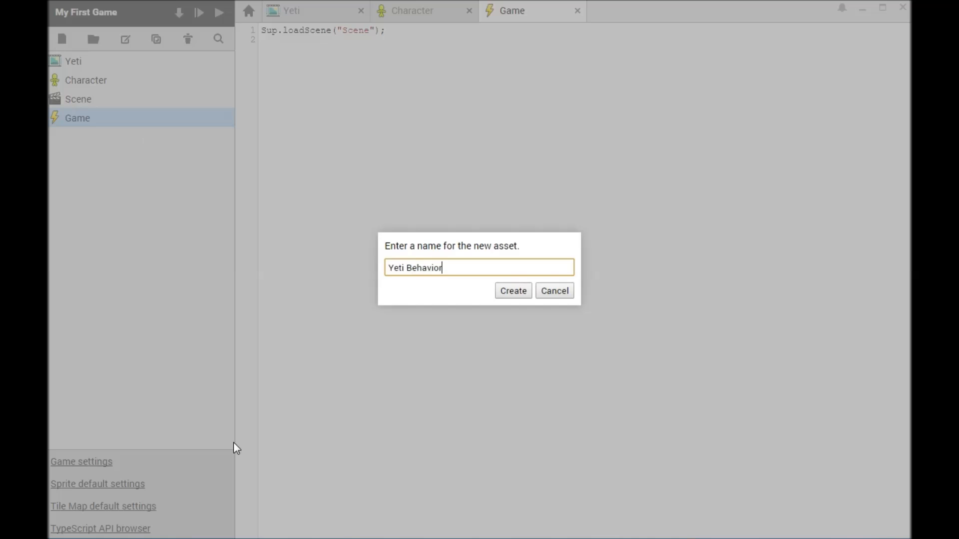
# Create the Yeti Behavior script with isKeyDown LEFT/RIGHT movement code
pyautogui.click(512, 291)
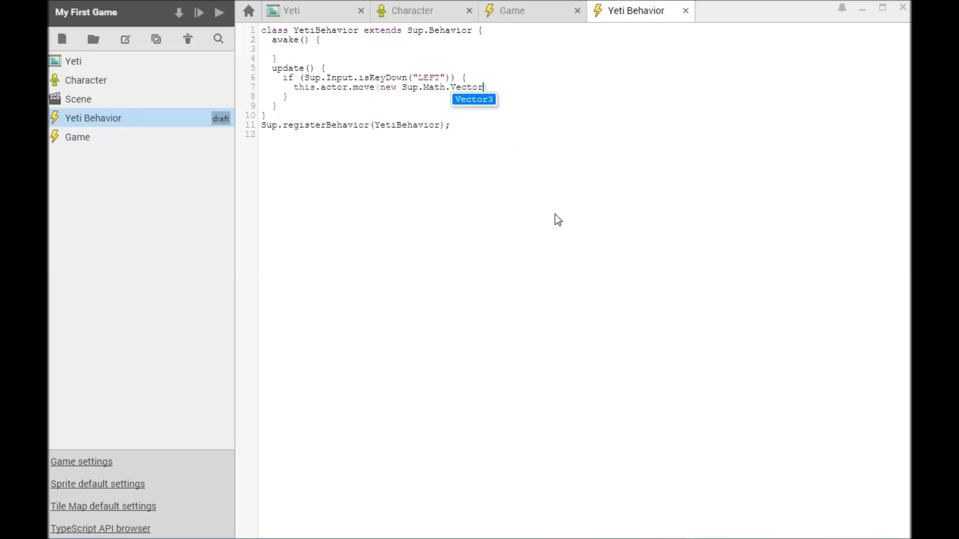
pyautogui.write('3(-0.1, 0, 0));')
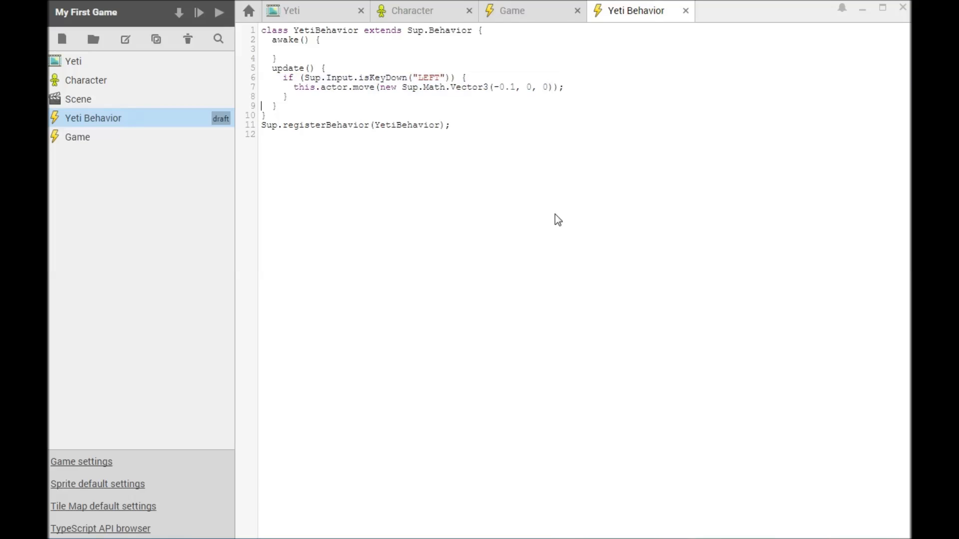
pyautogui.write('if (Sup.Input.isKeyDown("RIGHT")) {')
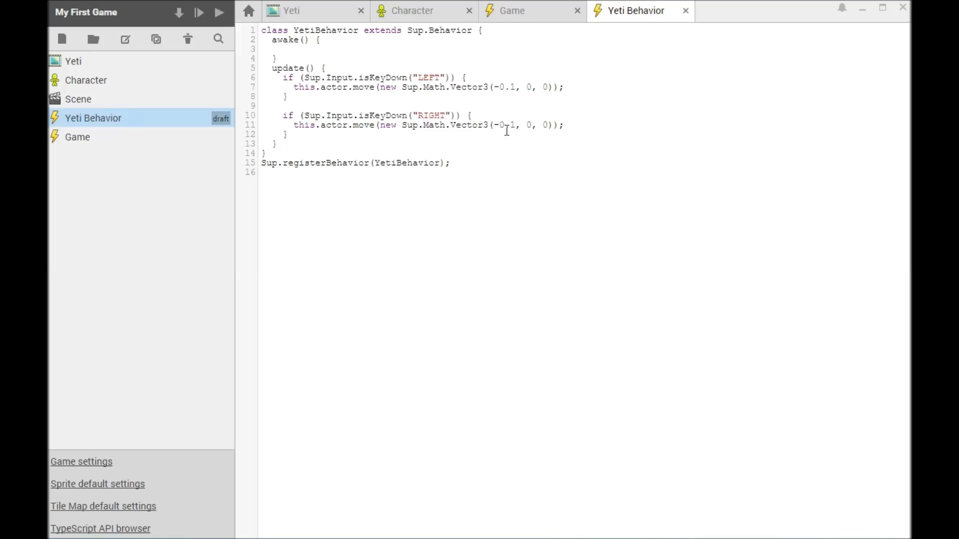
# Attach a Behavior component using the Yeti Behavior class to the scene's Yeti actor
pyautogui.click(78, 99)
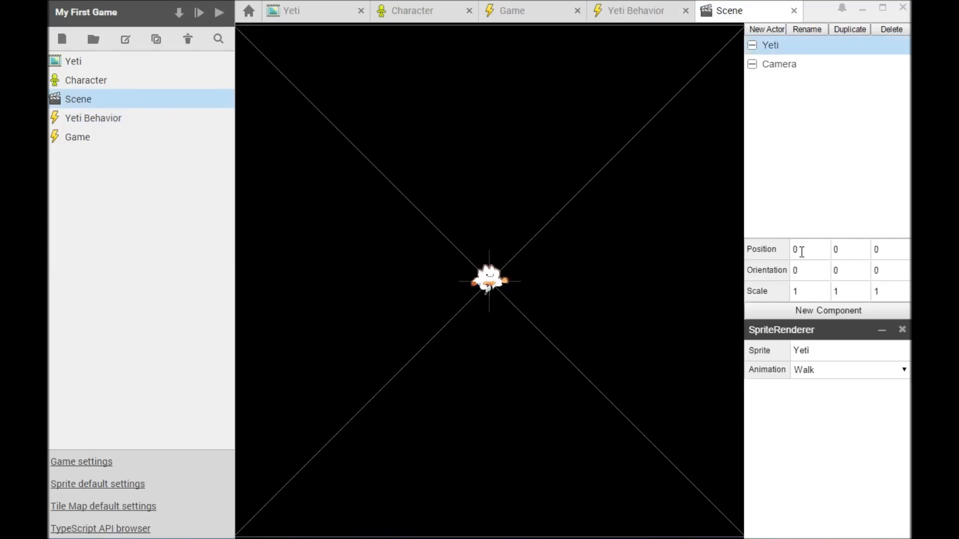
pyautogui.click(827, 310)
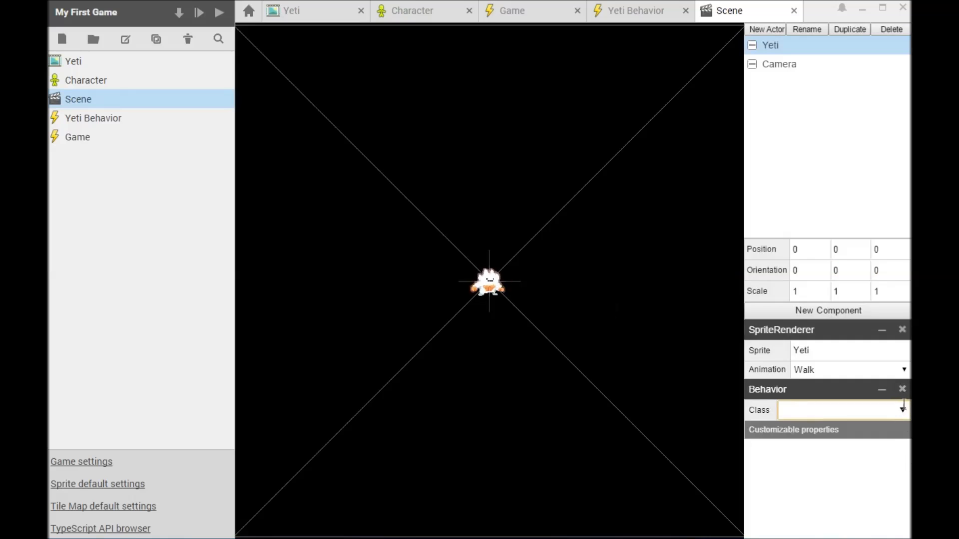
pyautogui.click(218, 11)
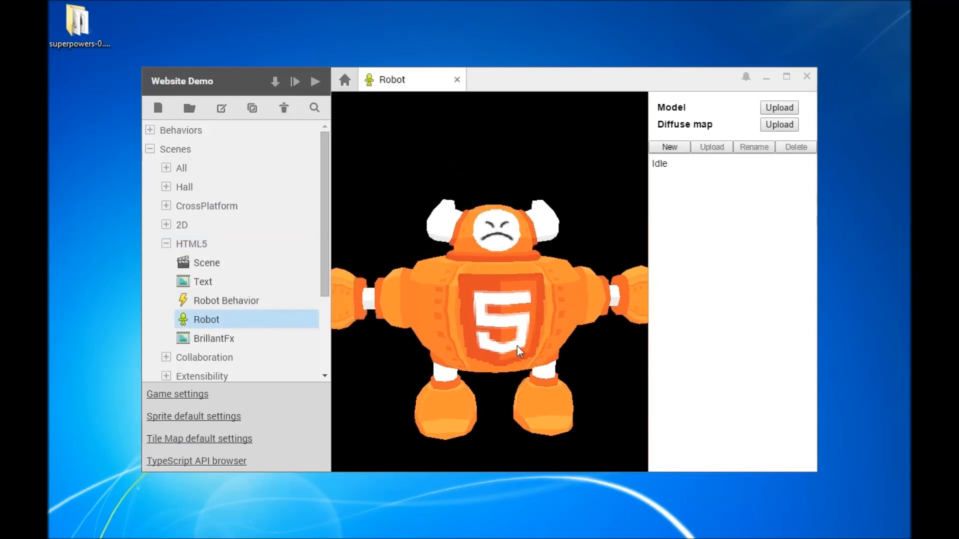
# Open the empty HTML5 Scene of the Website Demo project
pyautogui.doubleClick(206, 263)
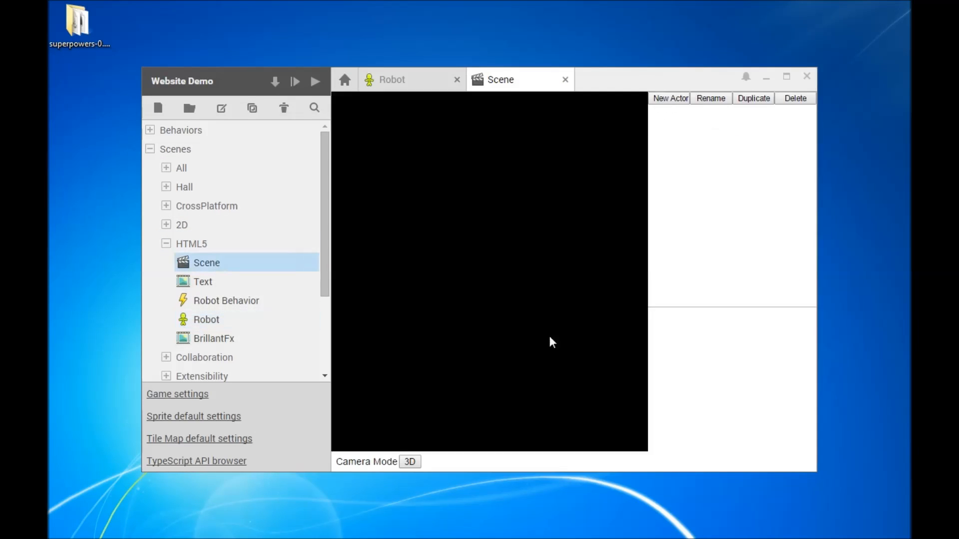